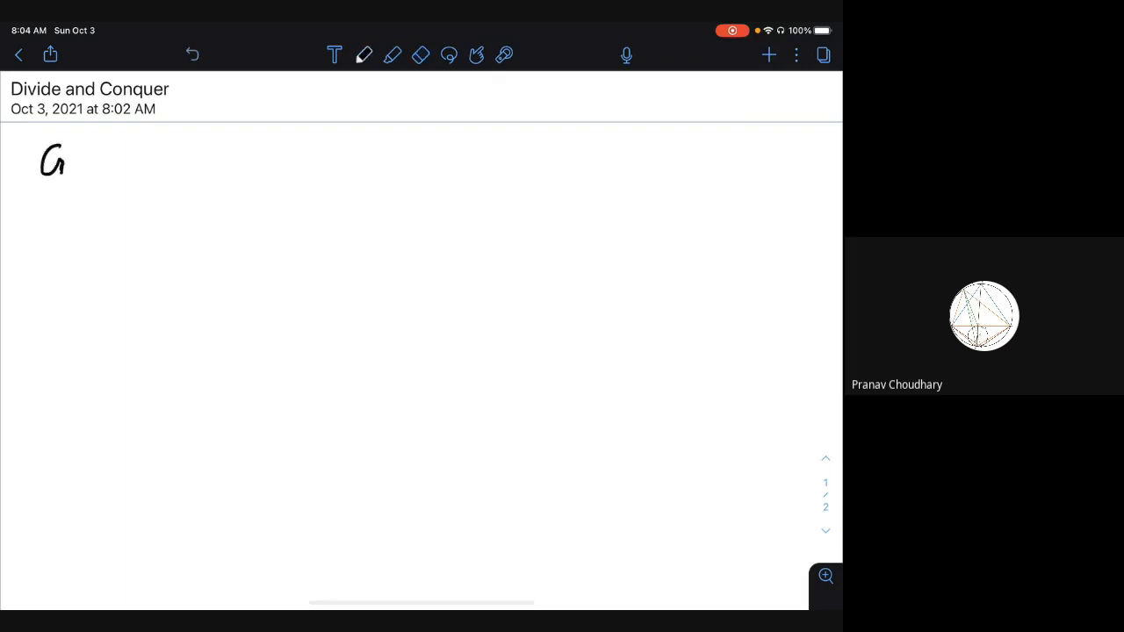
Handwrite 'Given an integer n, find 2^n' with bullets for decimal representation and minimizing time.
left_click_drag(79, 163, 163, 163)
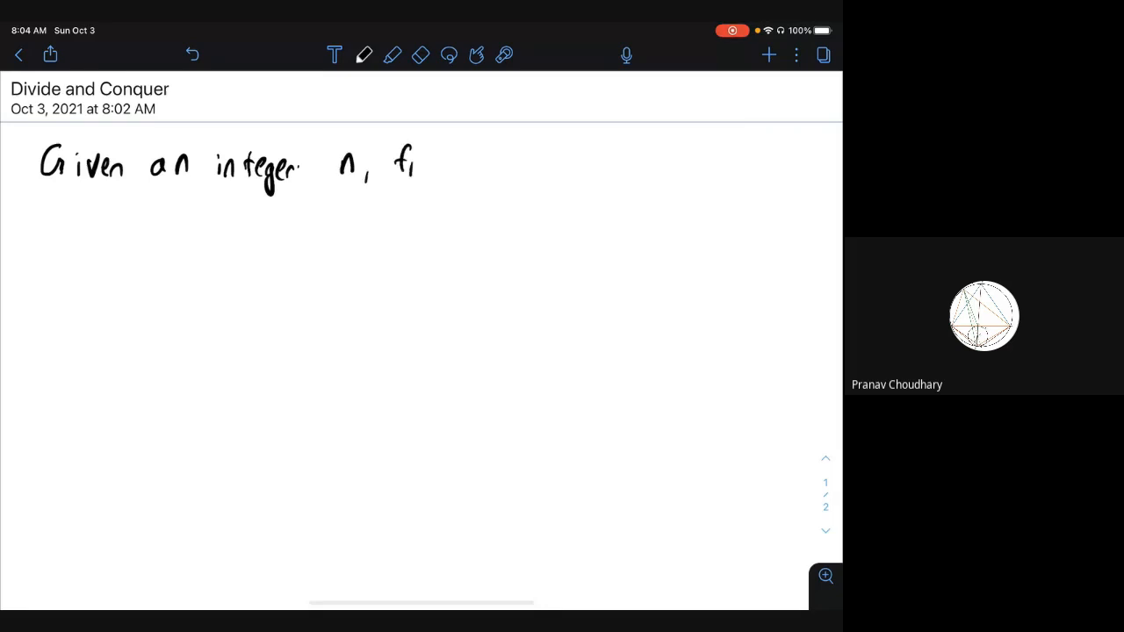
left_click_drag(395, 162, 492, 163)
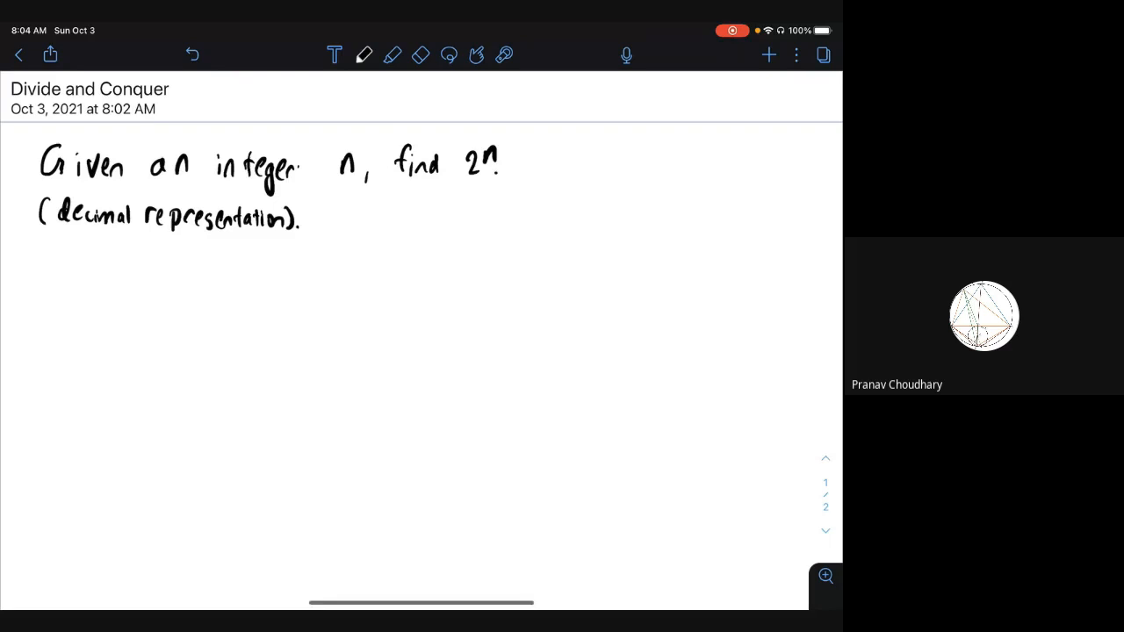
left_click_drag(22, 217, 35, 259)
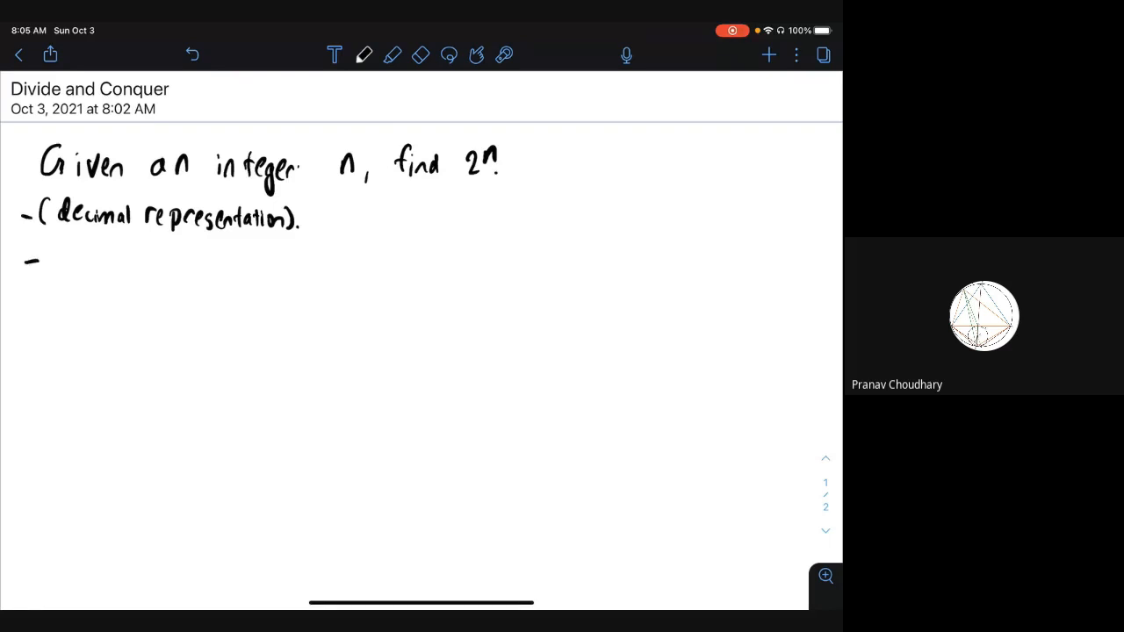
type("minimize amount of ti")
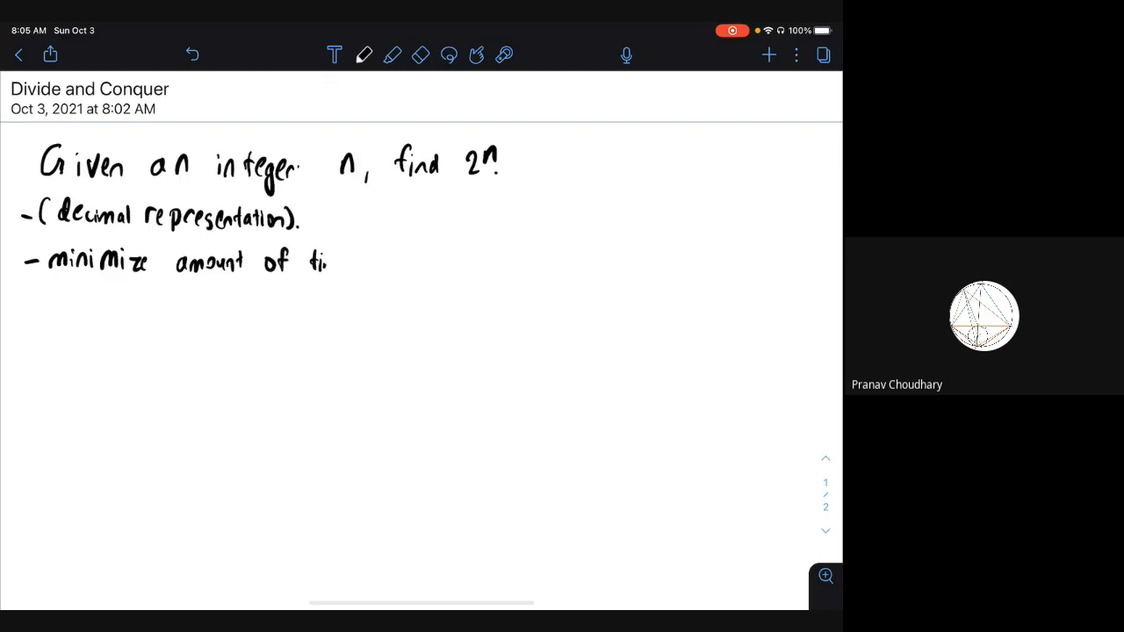
left_click_drag(312, 261, 404, 261)
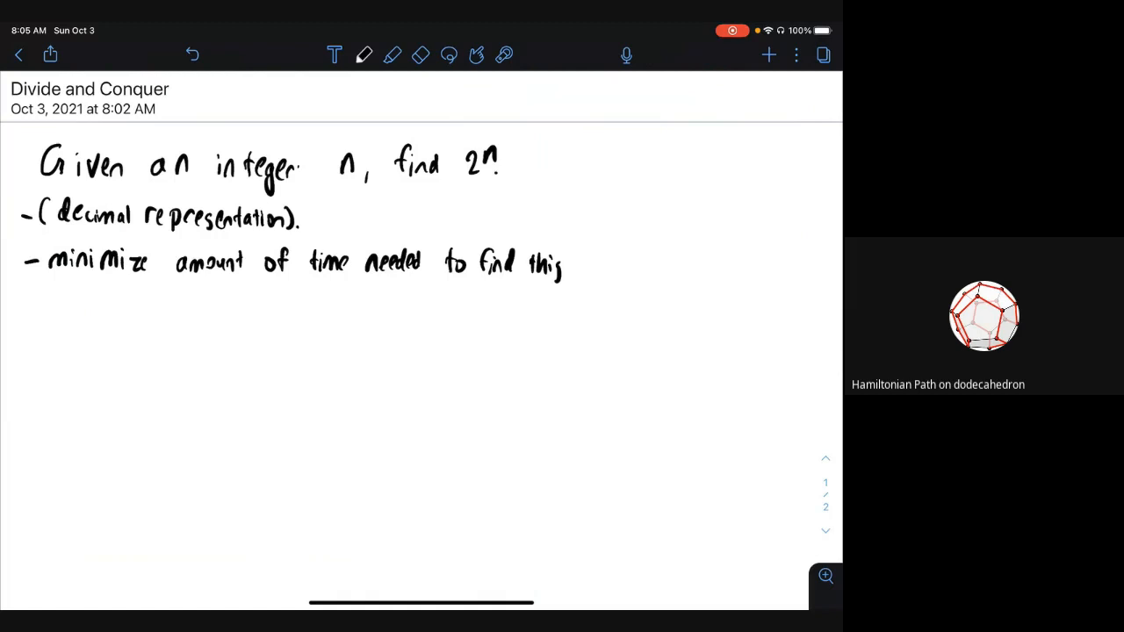
Write 'SLOW: multiply 2 n times' with 2·2·2···2 over n factors = 2^n.
type("Sca")
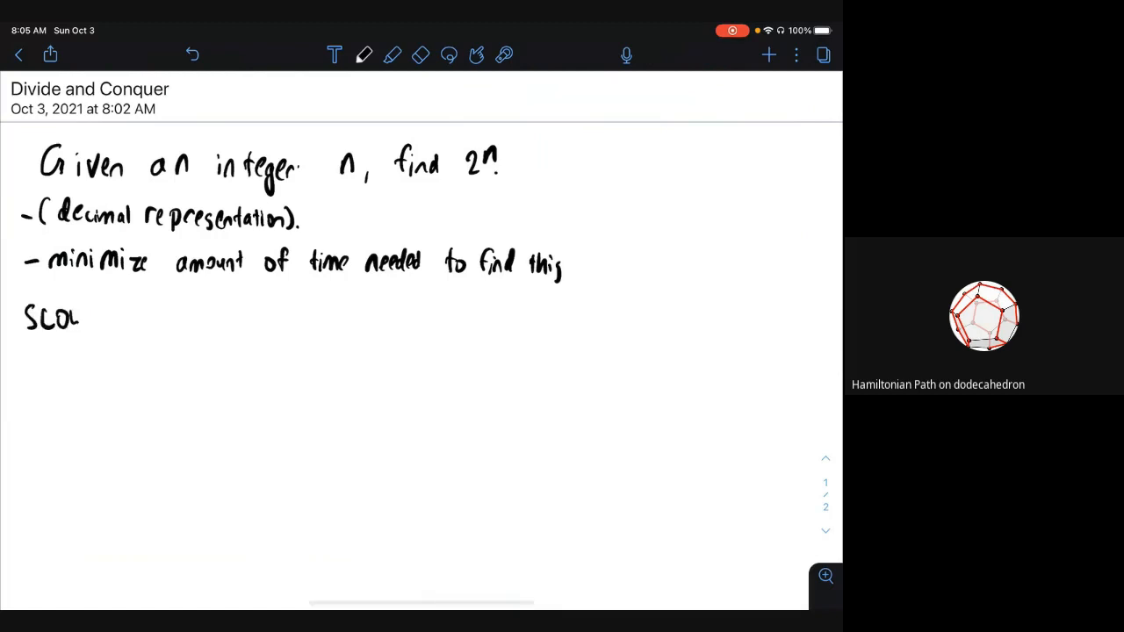
left_click_drag(88, 316, 163, 316)
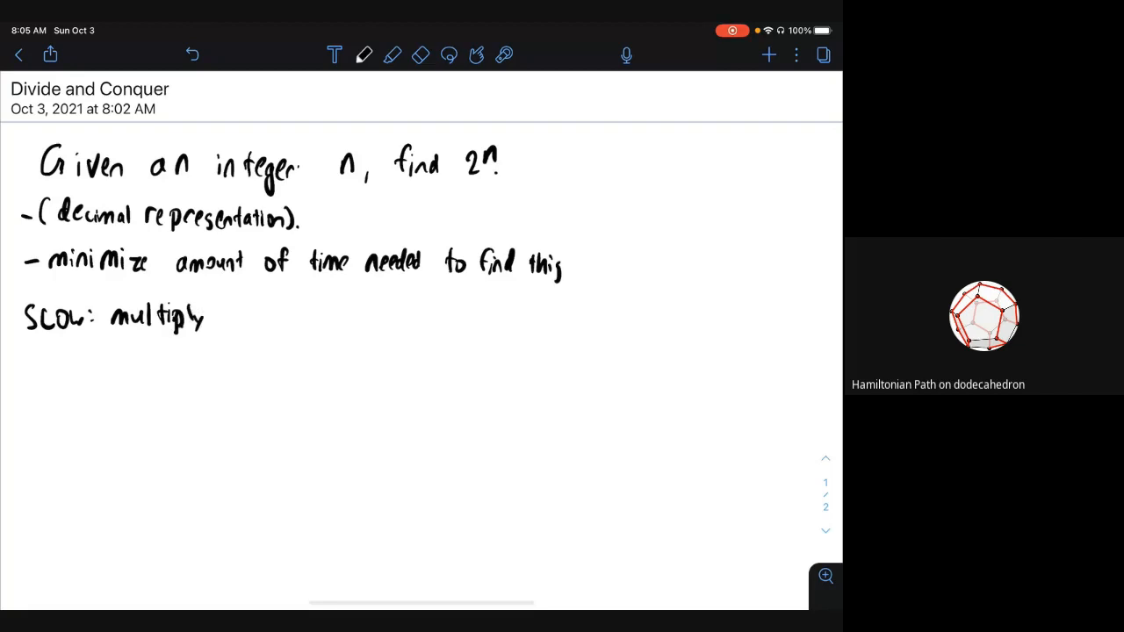
left_click_drag(220, 316, 299, 316)
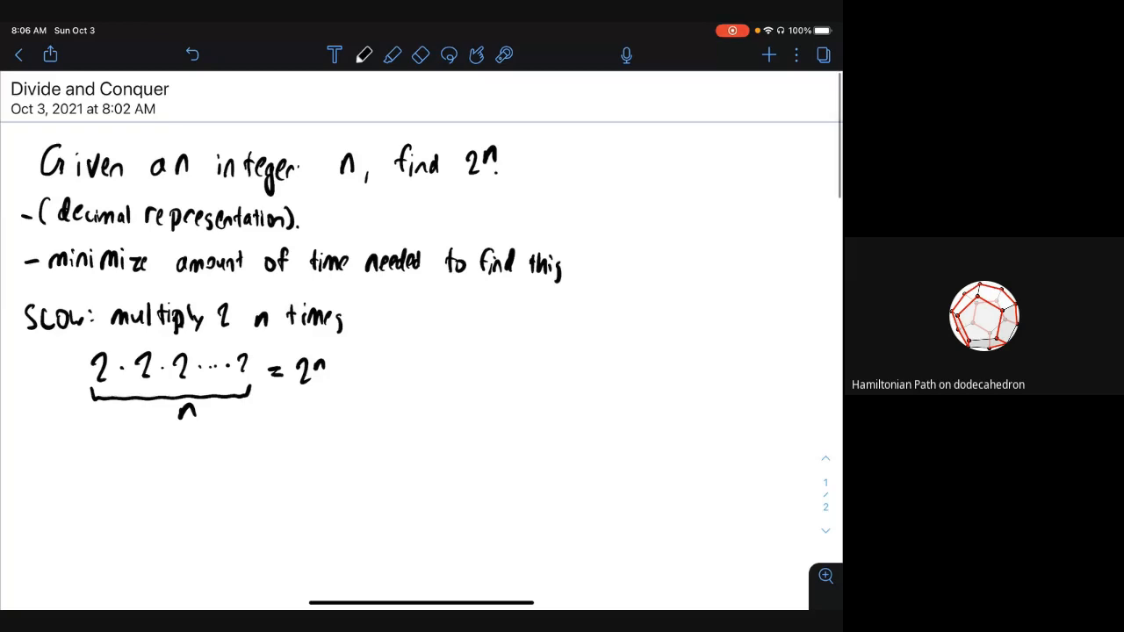
Write 'FASTER: 2^n = 4^(n/2)' with cases 2^2k = 4^k and 2^(2k+1) = 2·4^k.
scroll("down", 3)
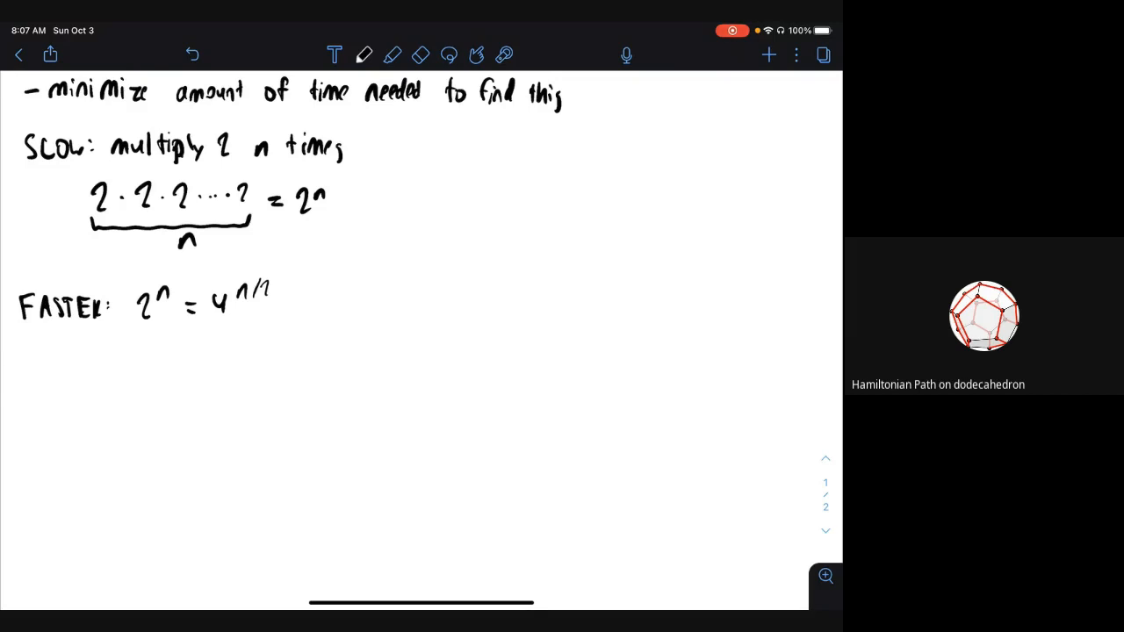
left_click_drag(123, 351, 136, 364)
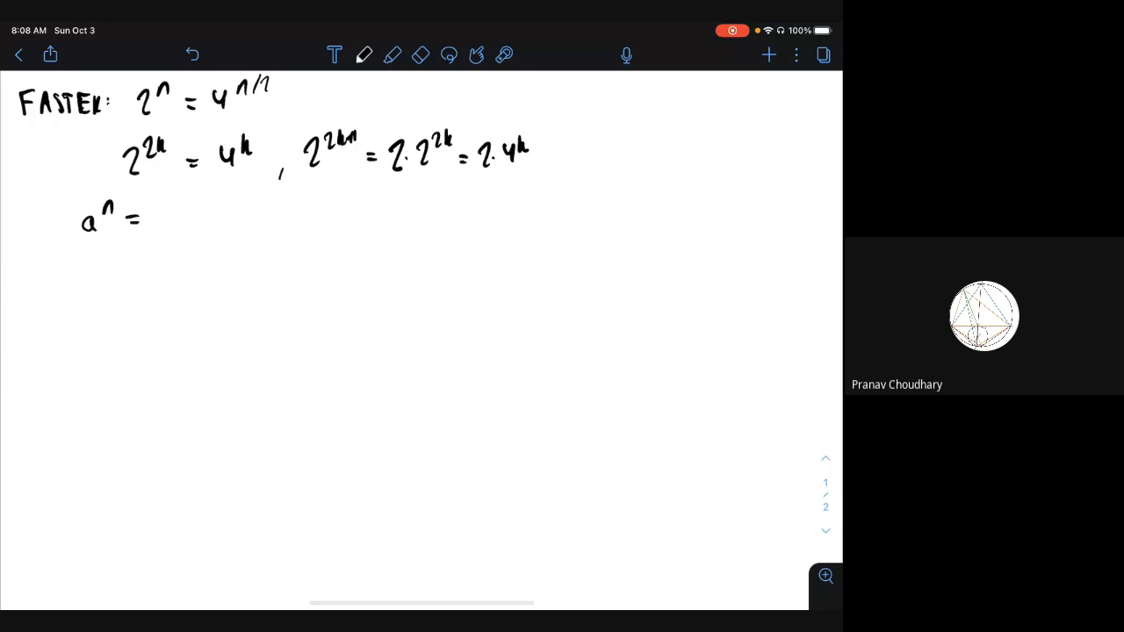
Finish the line as a^n = (a^(n/2))^2 = (a^2)^(n/2).
left_click_drag(163, 219, 176, 215)
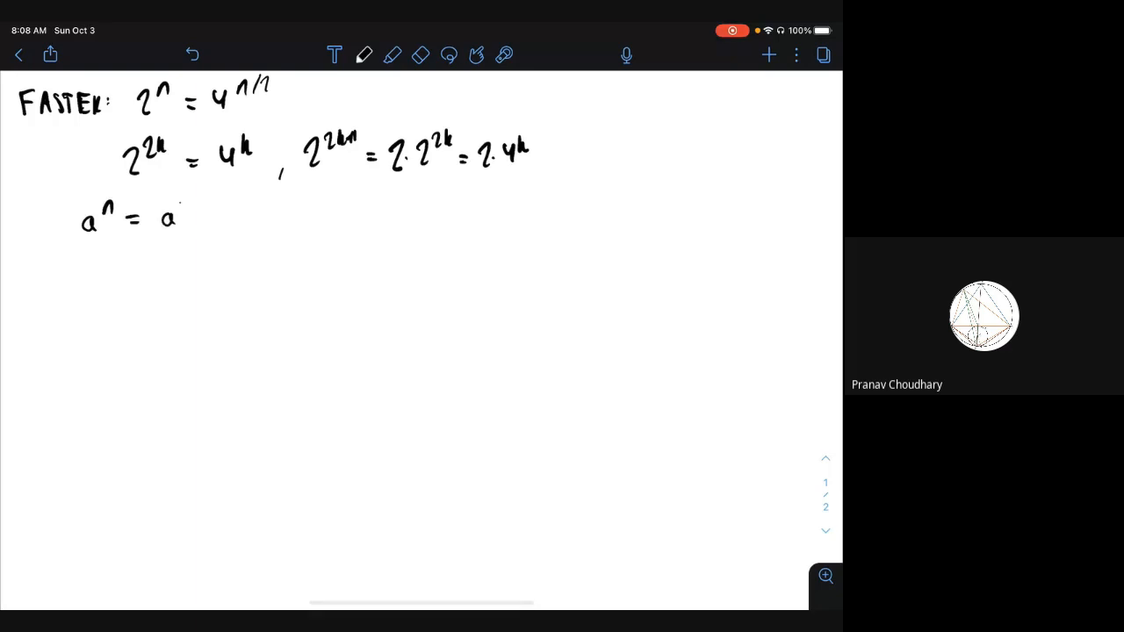
left_click_drag(163, 216, 224, 224)
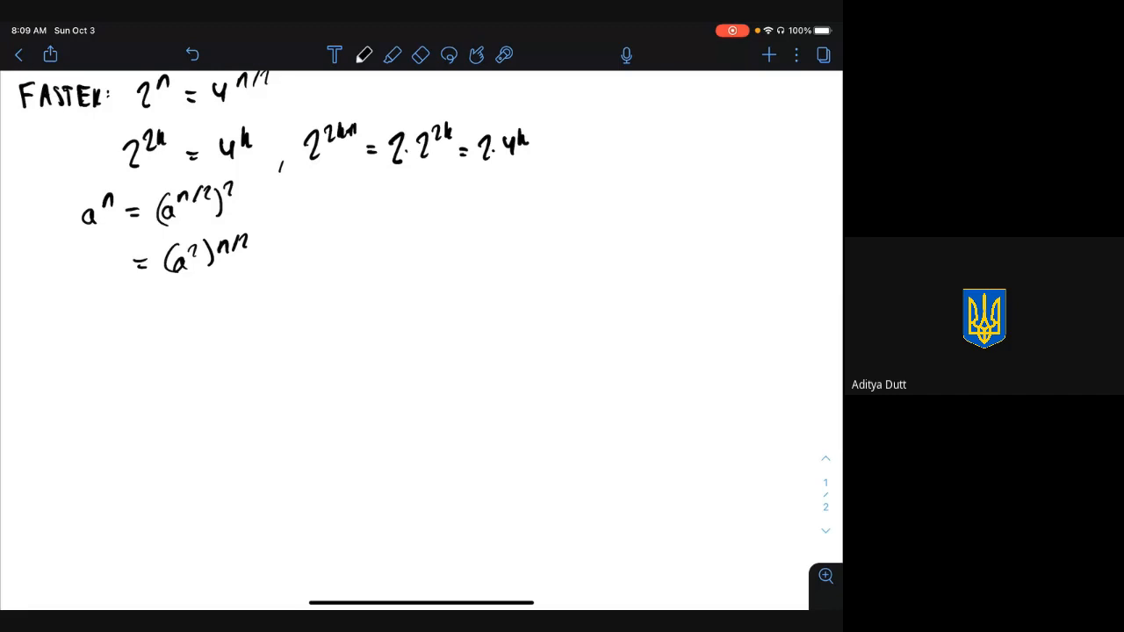
Write the FAST heading and rewrite 2^7 as 2^(3·2+1).
scroll("down", 3)
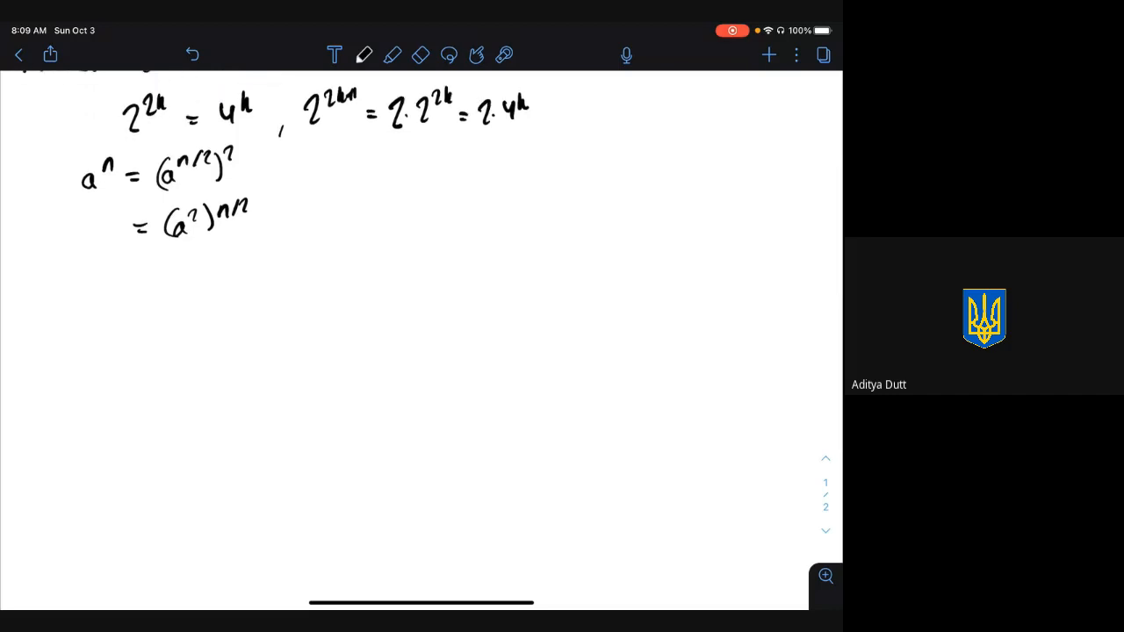
scroll("down", 3)
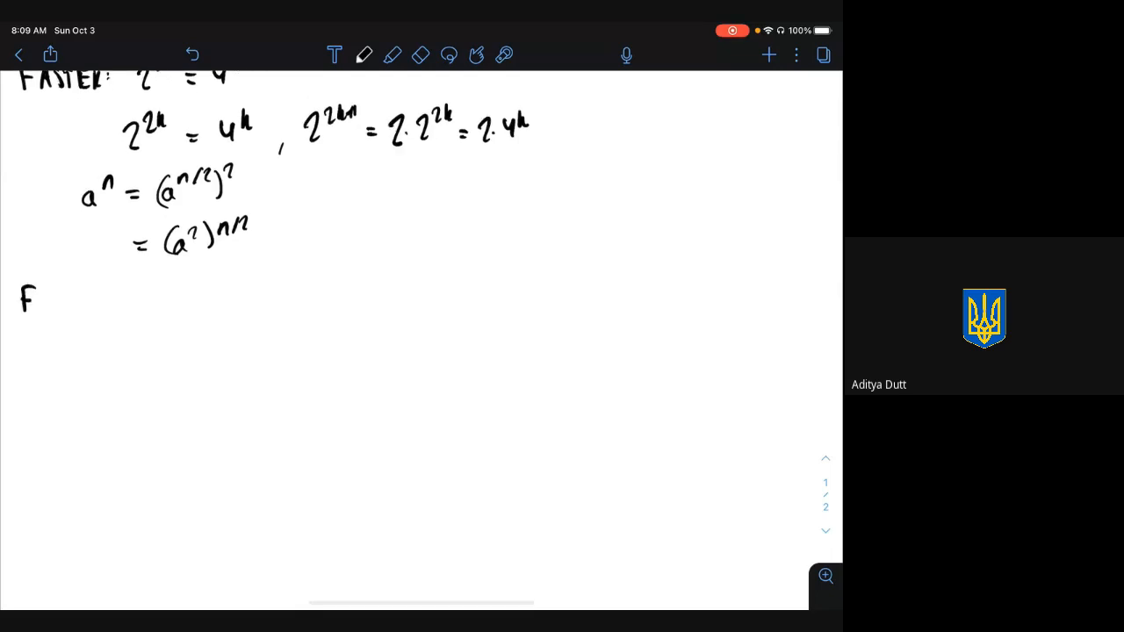
left_click_drag(31, 294, 105, 294)
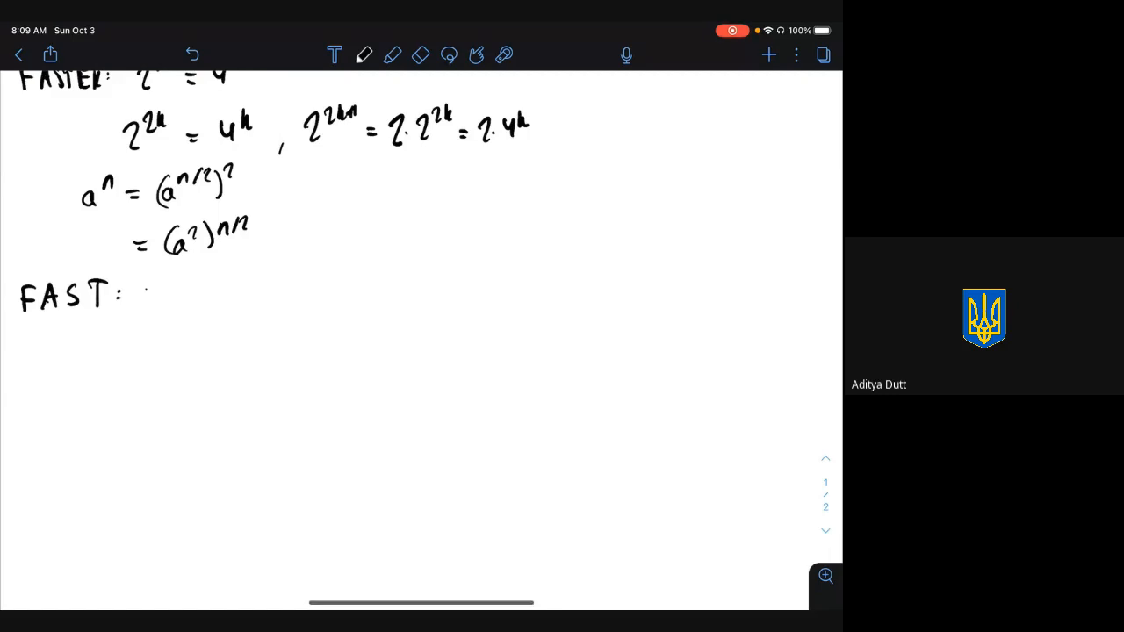
left_click_drag(141, 290, 158, 307)
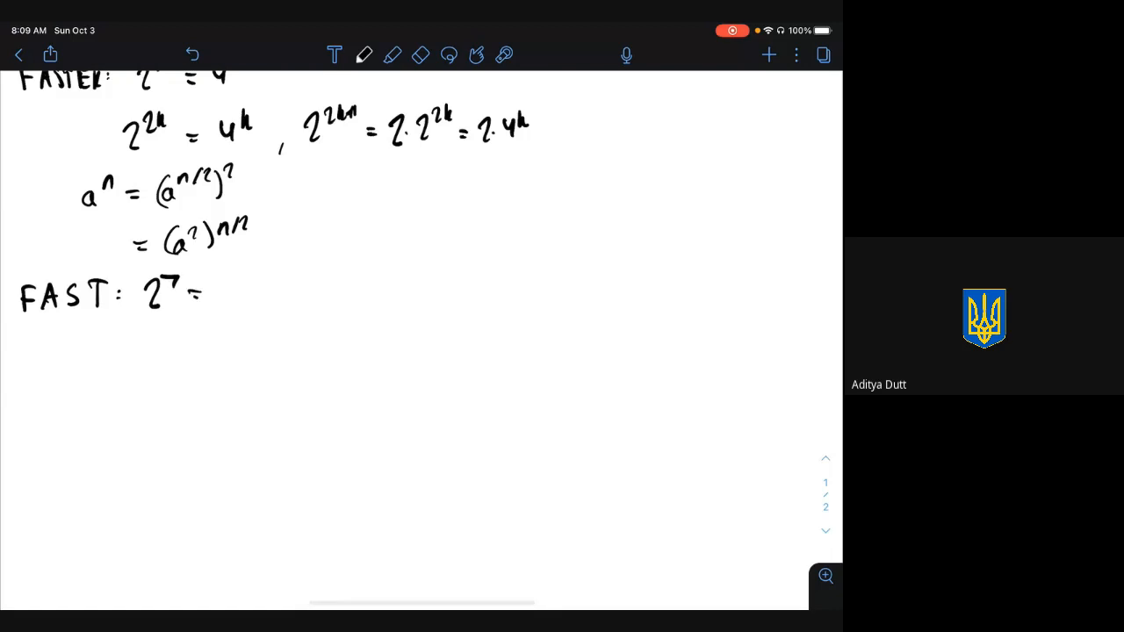
left_click_drag(211, 294, 264, 281)
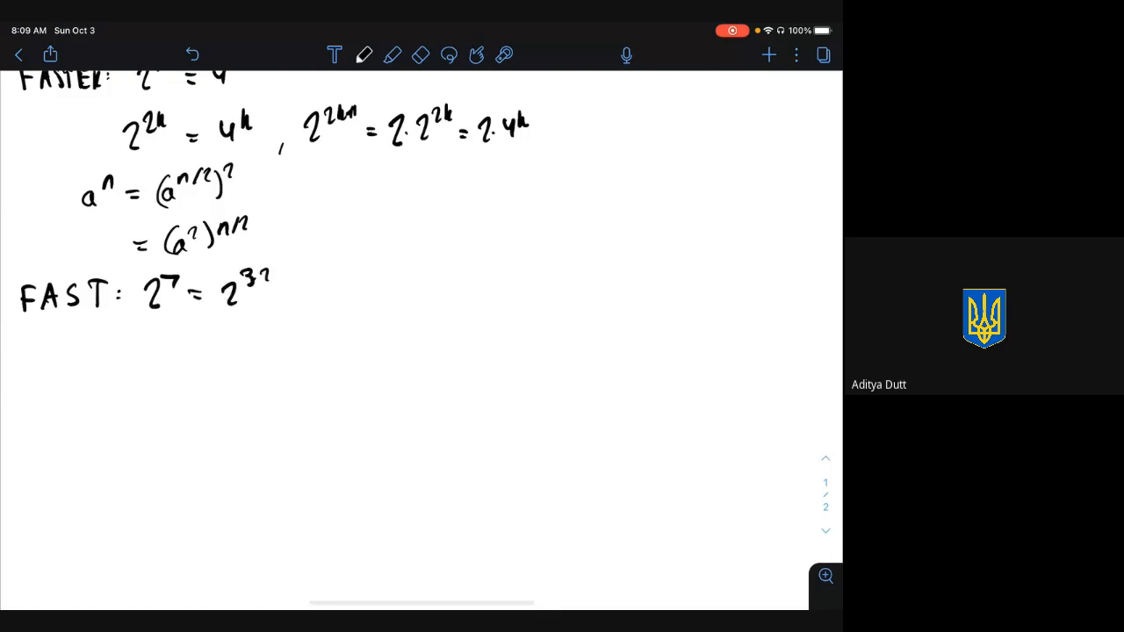
left_click_drag(281, 281, 330, 290)
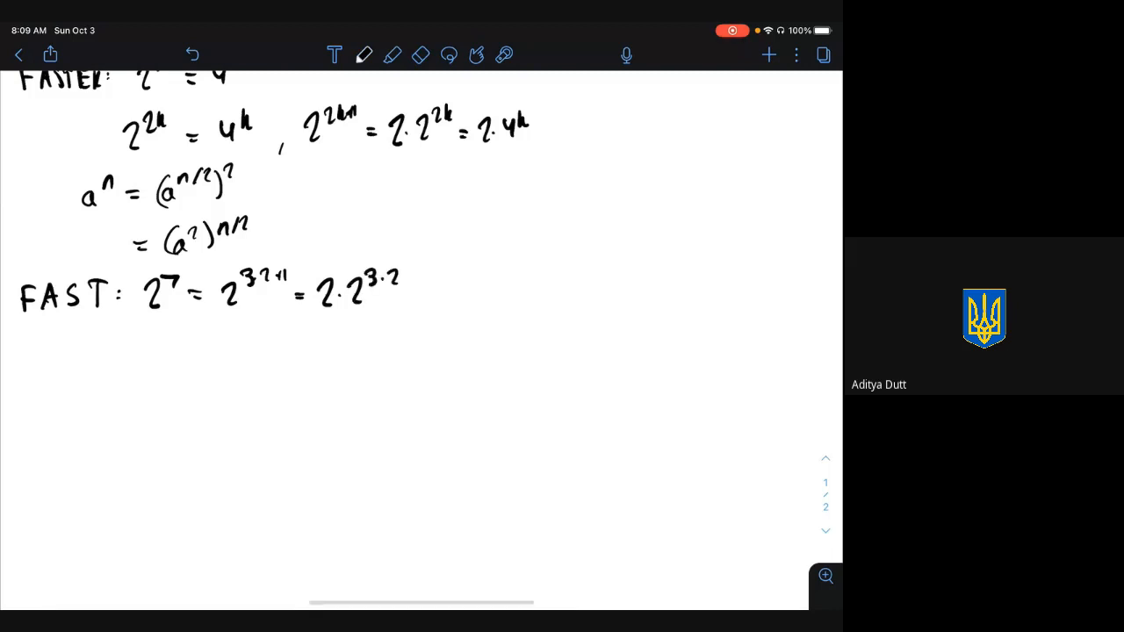
Reduce it through 2·(2^2)^3 and 2·4^3 to 2·4·16 = 128.
left_click_drag(294, 347, 338, 346)
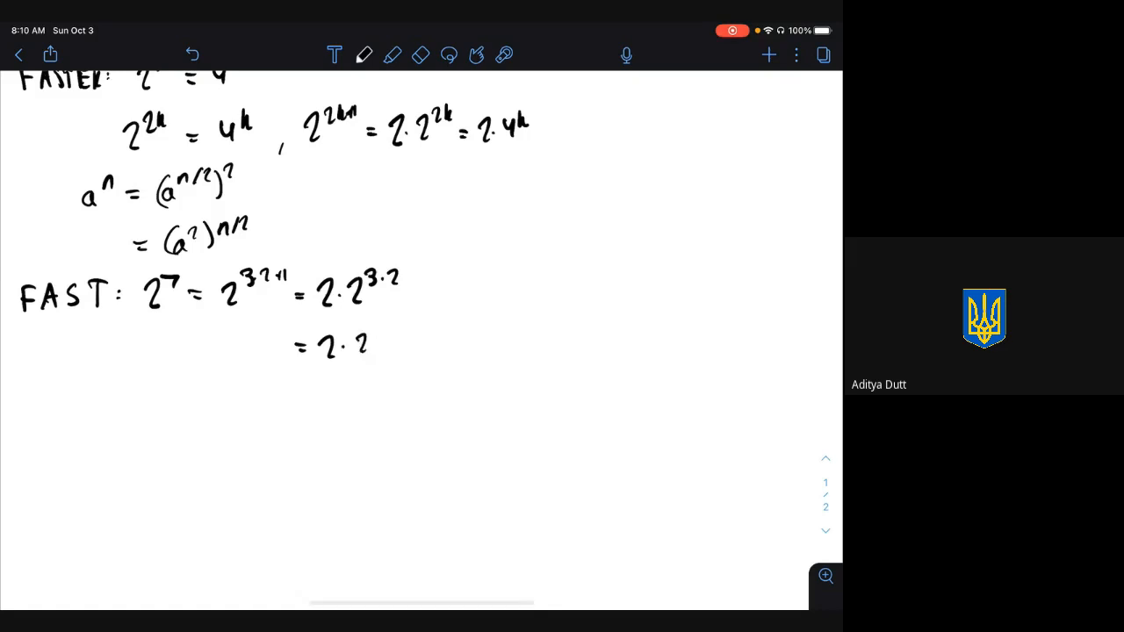
left_click_drag(352, 343, 395, 329)
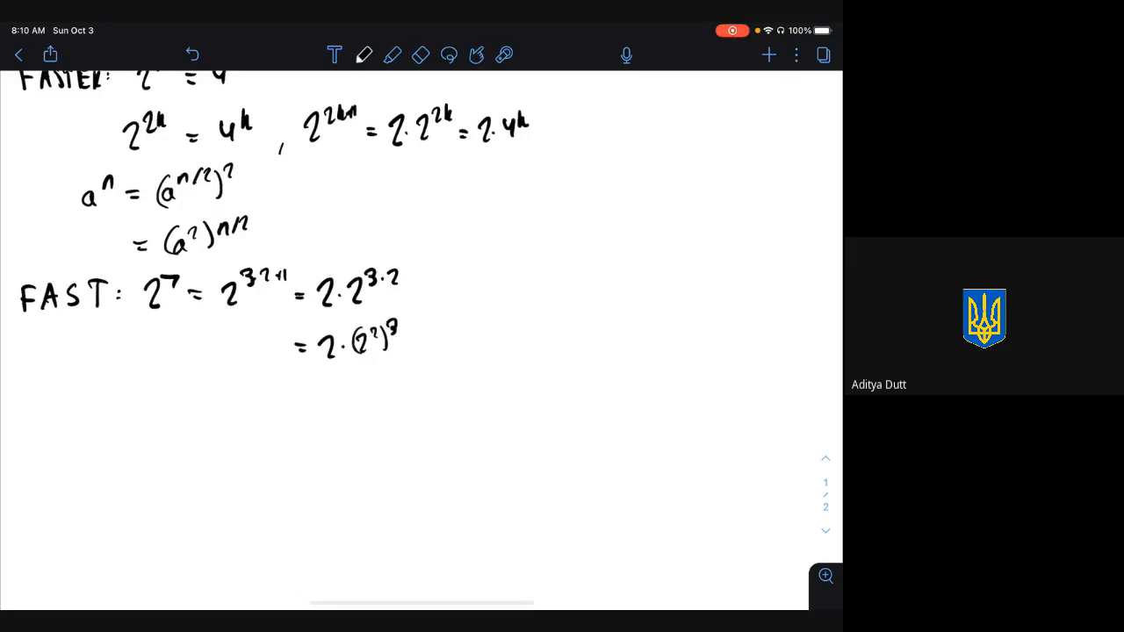
left_click_drag(299, 395, 343, 400)
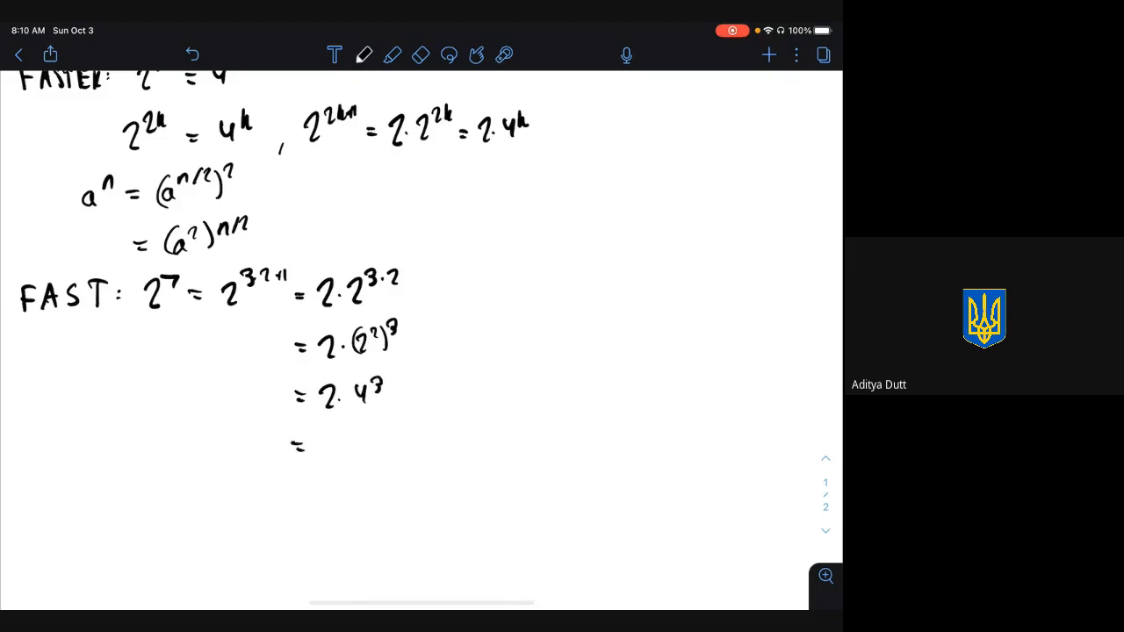
left_click_drag(295, 444, 351, 439)
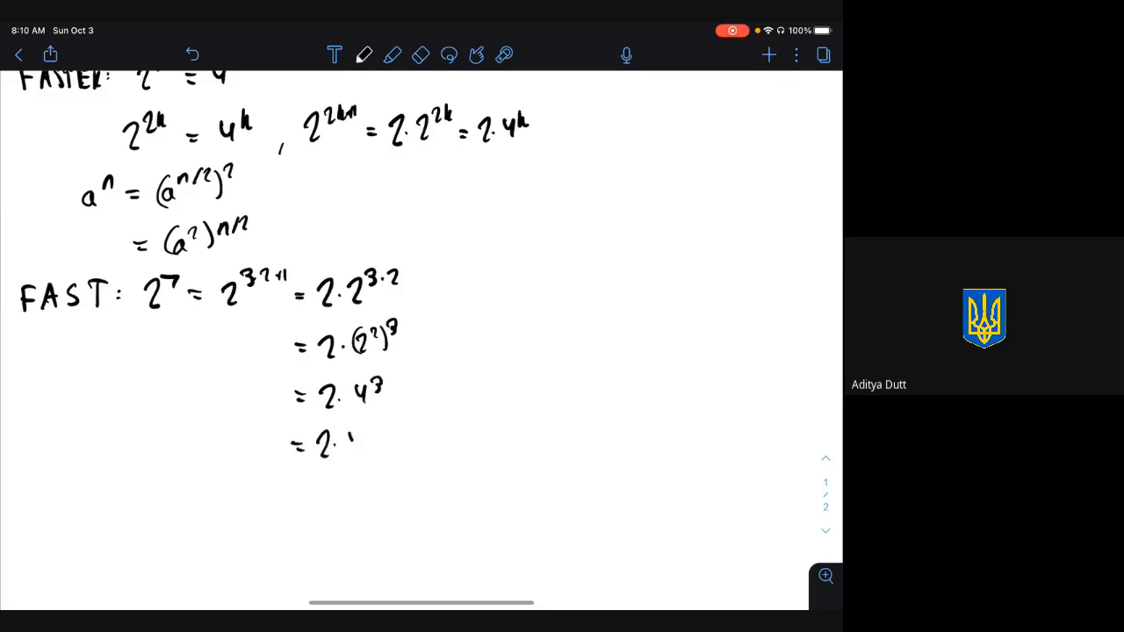
left_click_drag(351, 440, 365, 443)
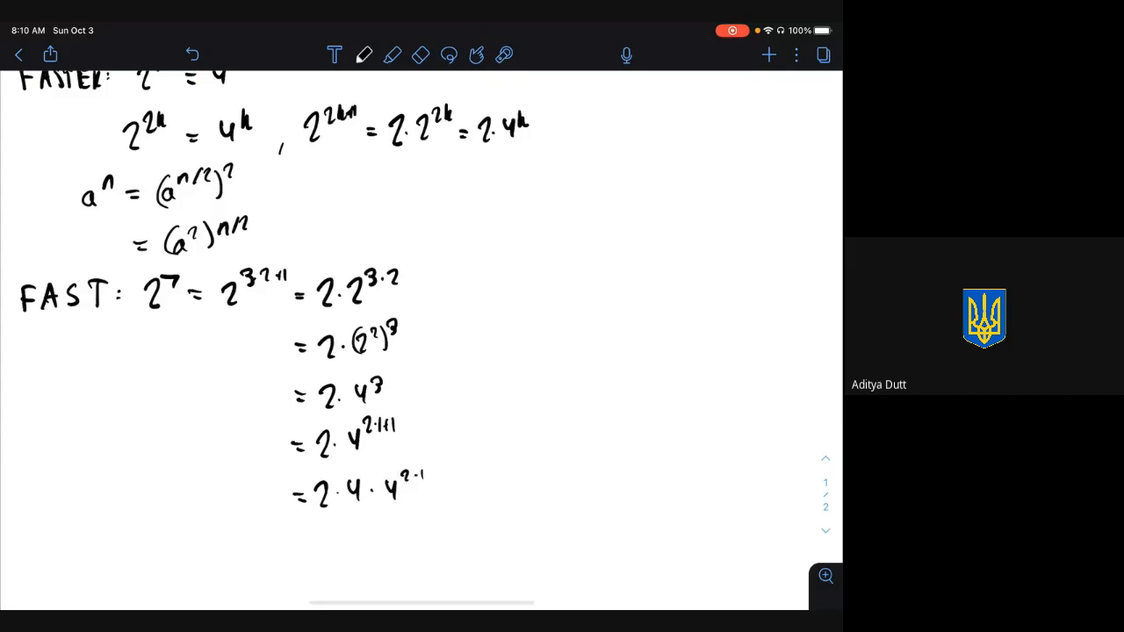
scroll("down", 3)
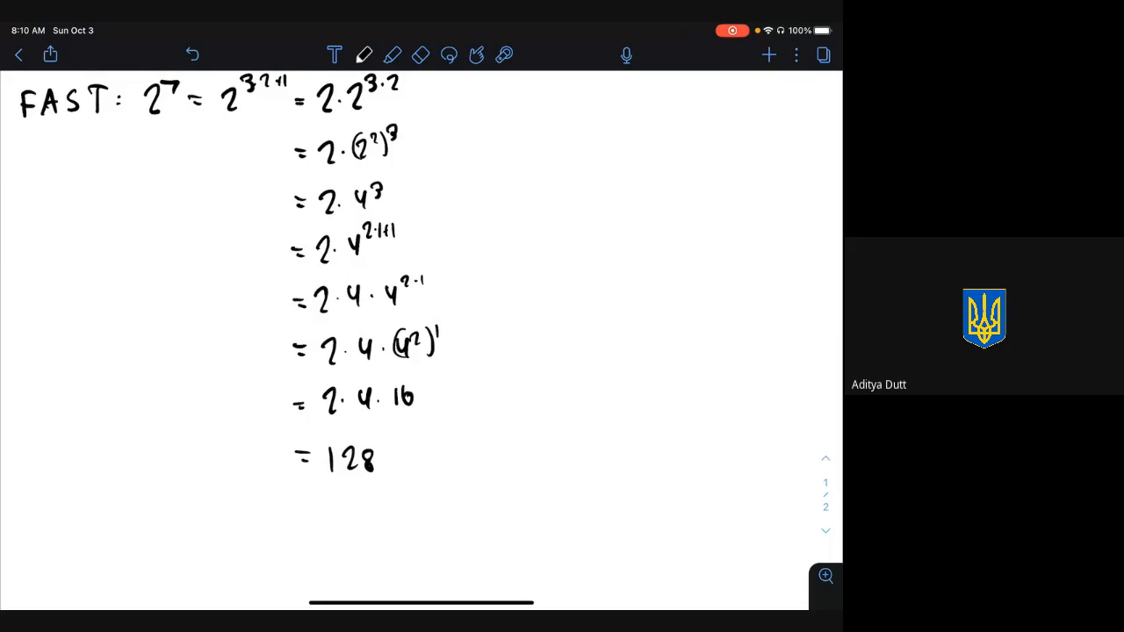
Underline 2·4·16 and write the heading 'In general:' below.
left_click_drag(316, 429, 411, 428)
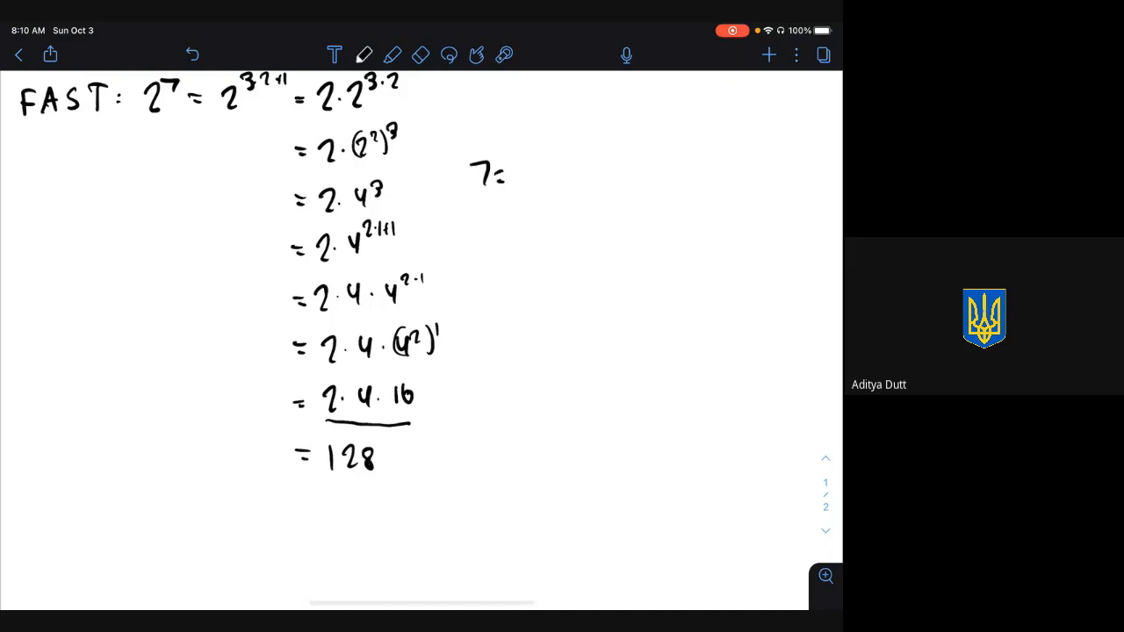
left_click_drag(514, 171, 531, 180)
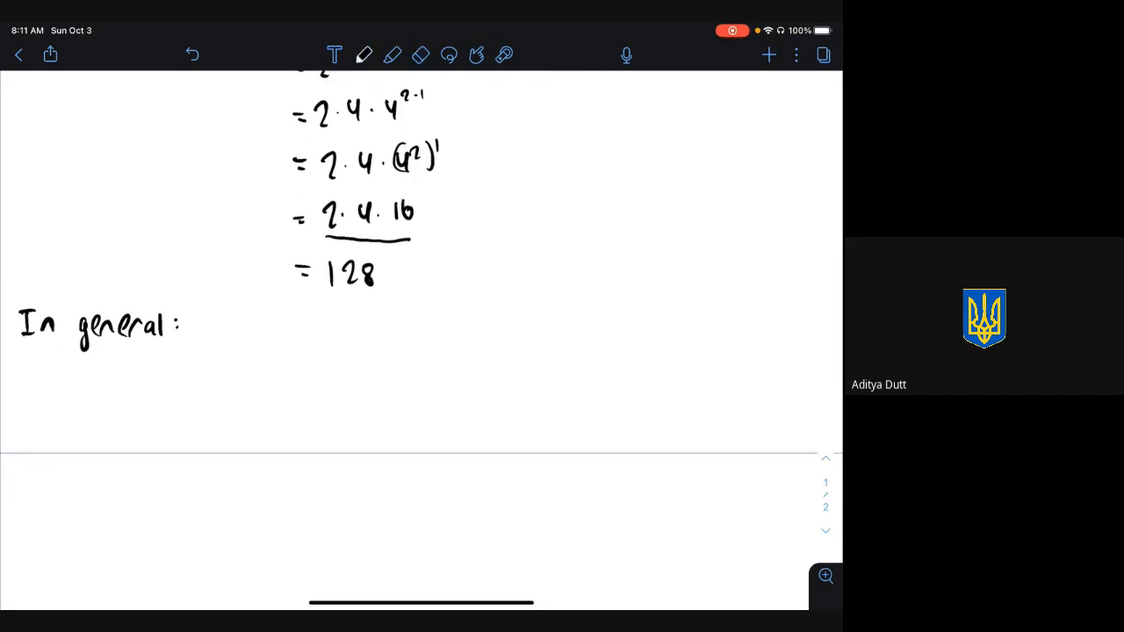
Write 2^n → 2^(n mod 2)·(2^⌊n/2⌋)^2 →…, its a^n version, and 'Time complexity:'.
type("2^n=")
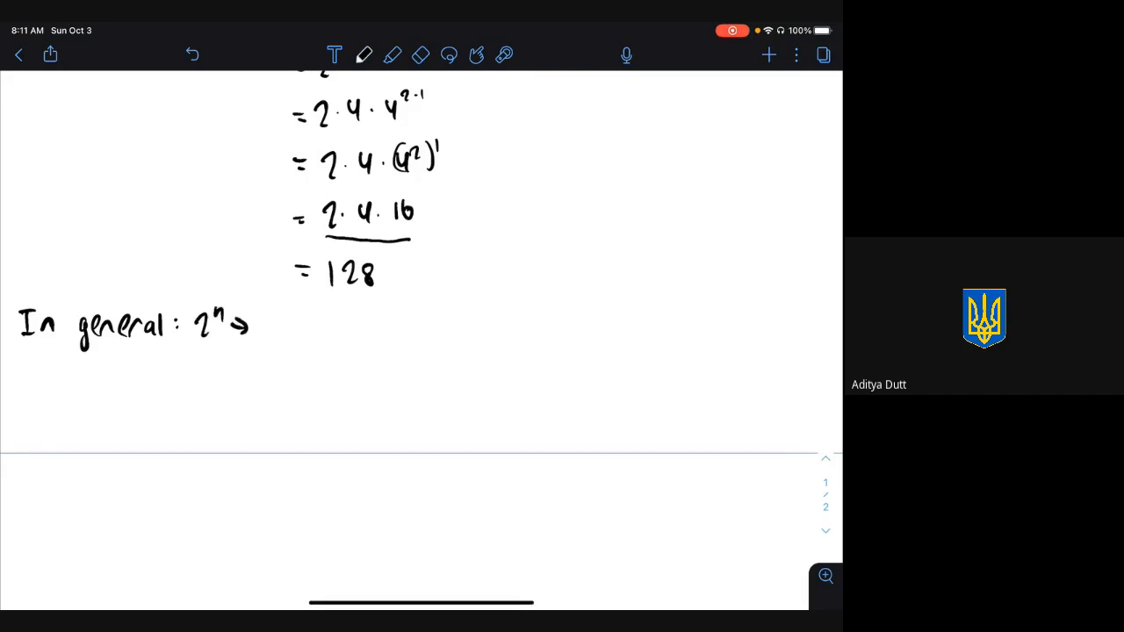
left_click_drag(272, 325, 320, 312)
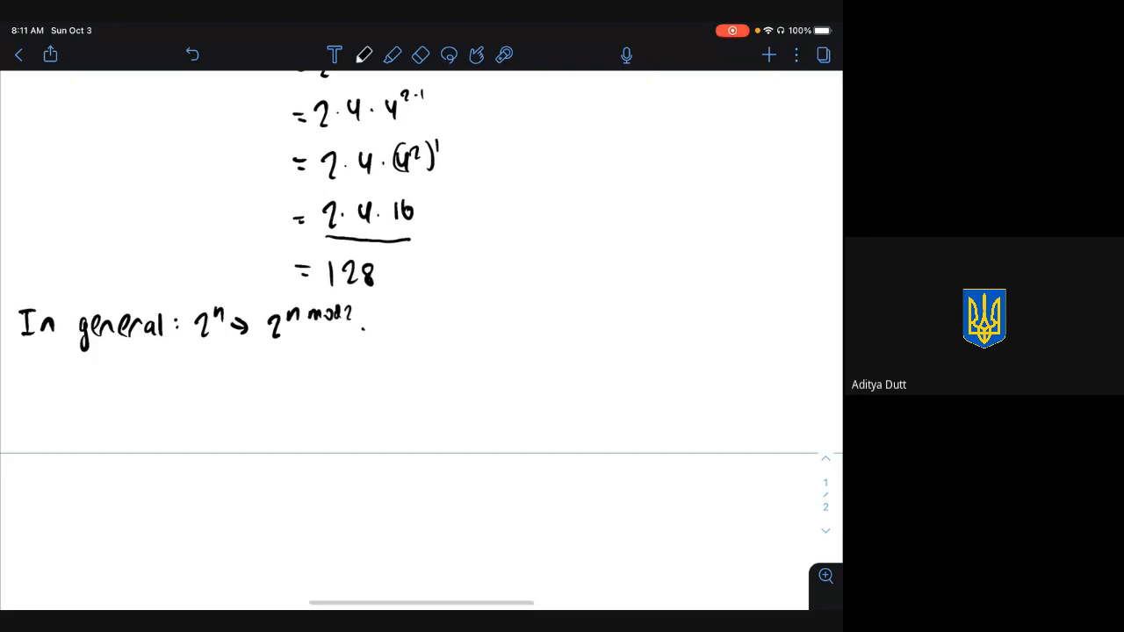
left_click_drag(369, 316, 431, 316)
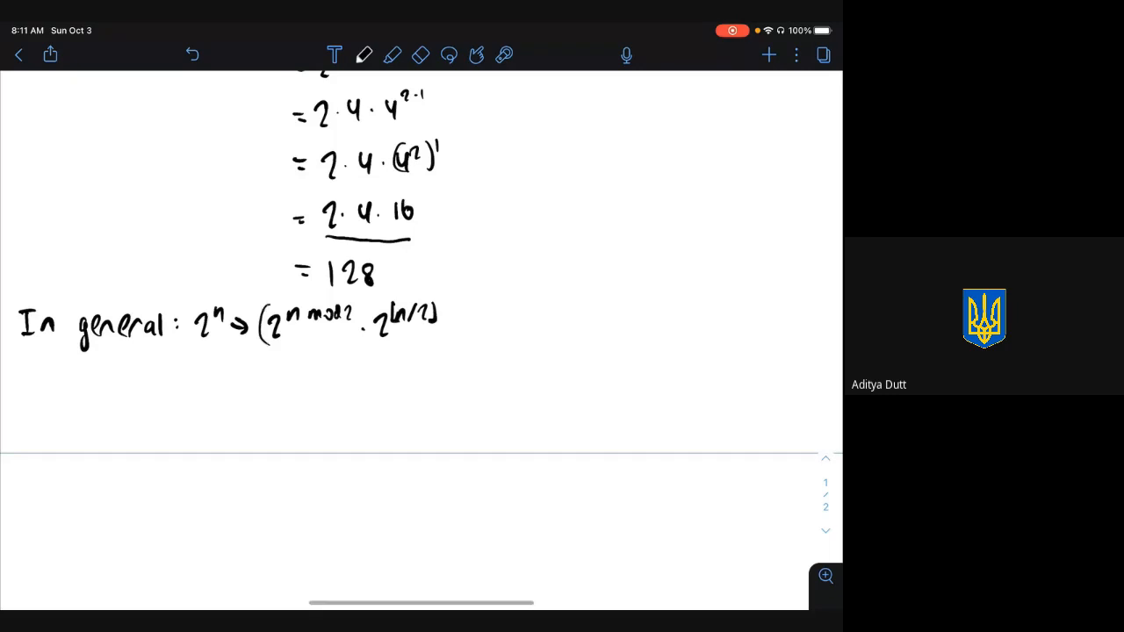
left_click_drag(448, 320, 483, 320)
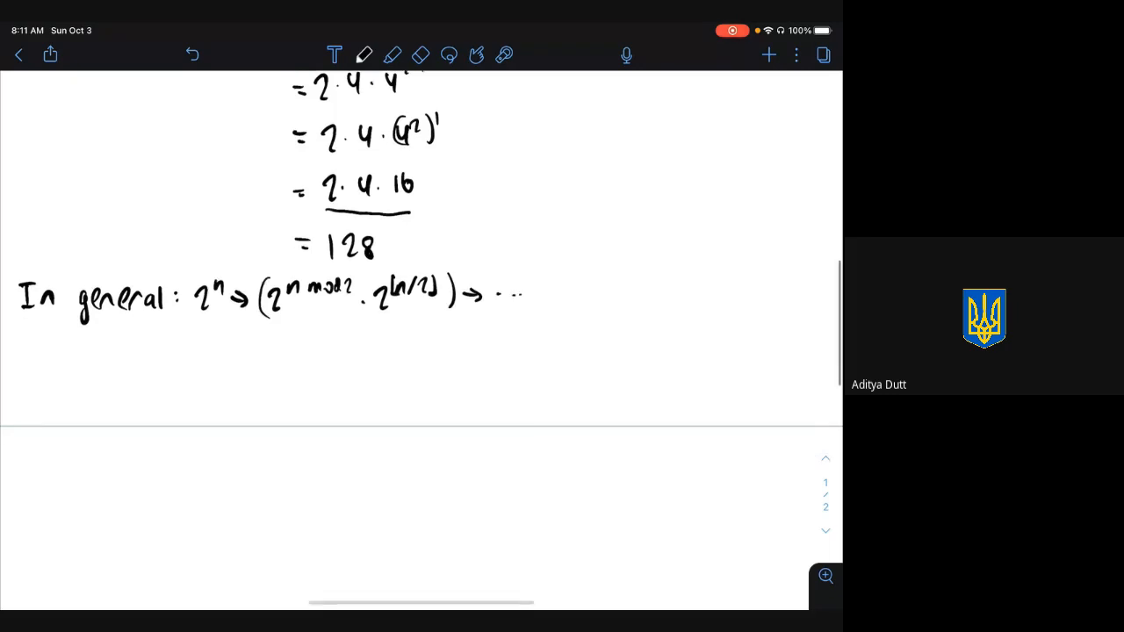
left_click_drag(202, 342, 250, 343)
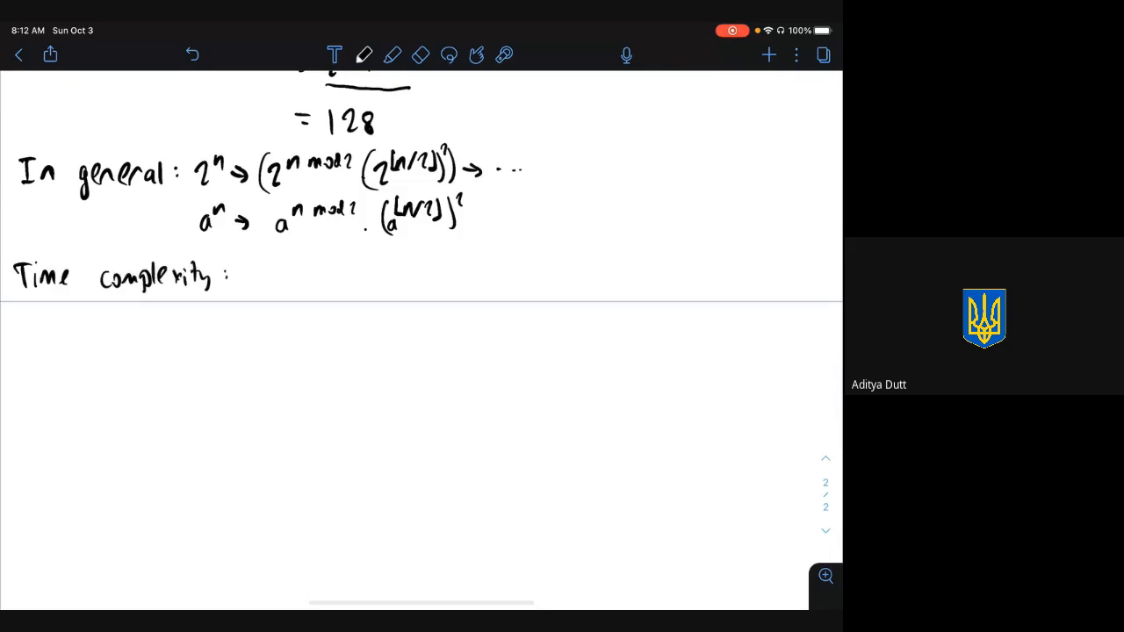
Write 'log n steps for exponent to reach 1', erasing the floor brackets.
left_click_drag(251, 272, 281, 273)
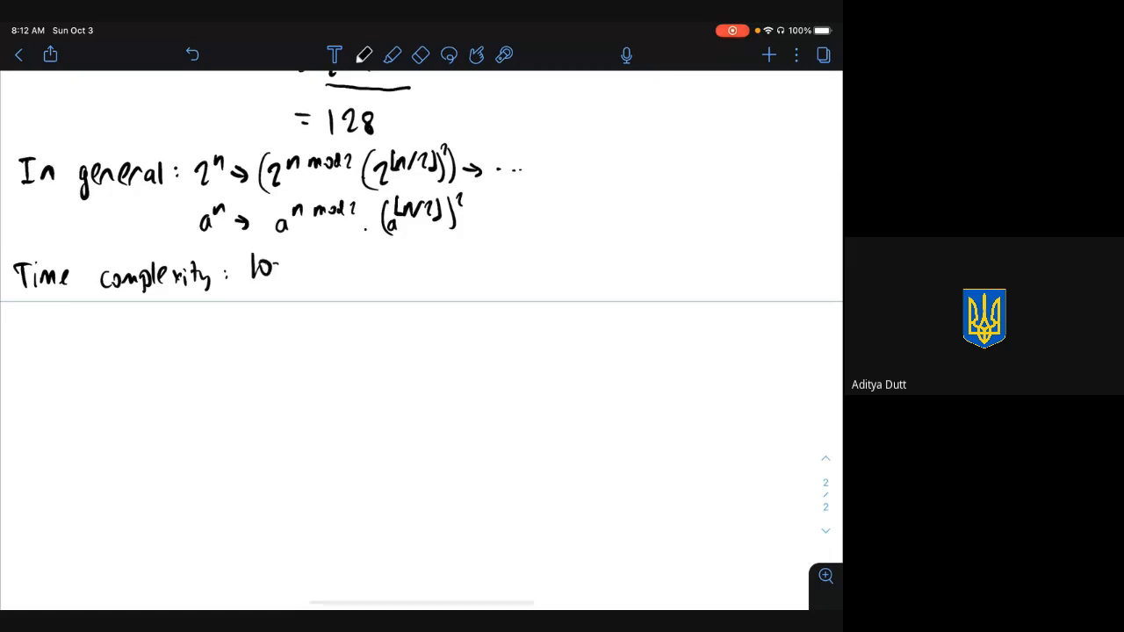
left_click_drag(255, 272, 343, 277)
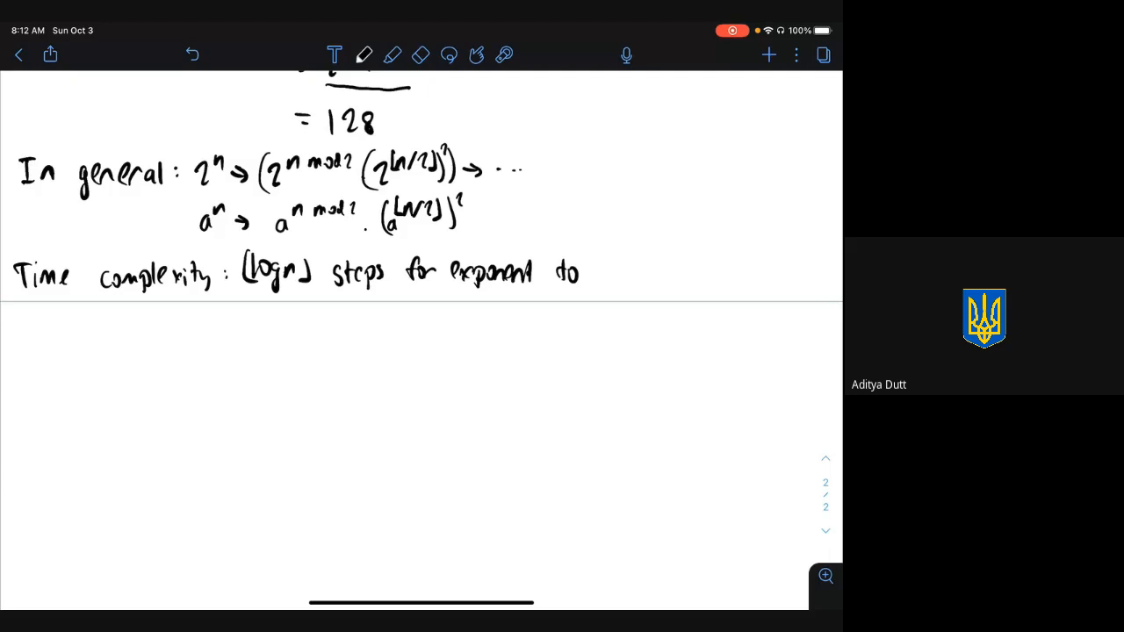
left_click(415, 54)
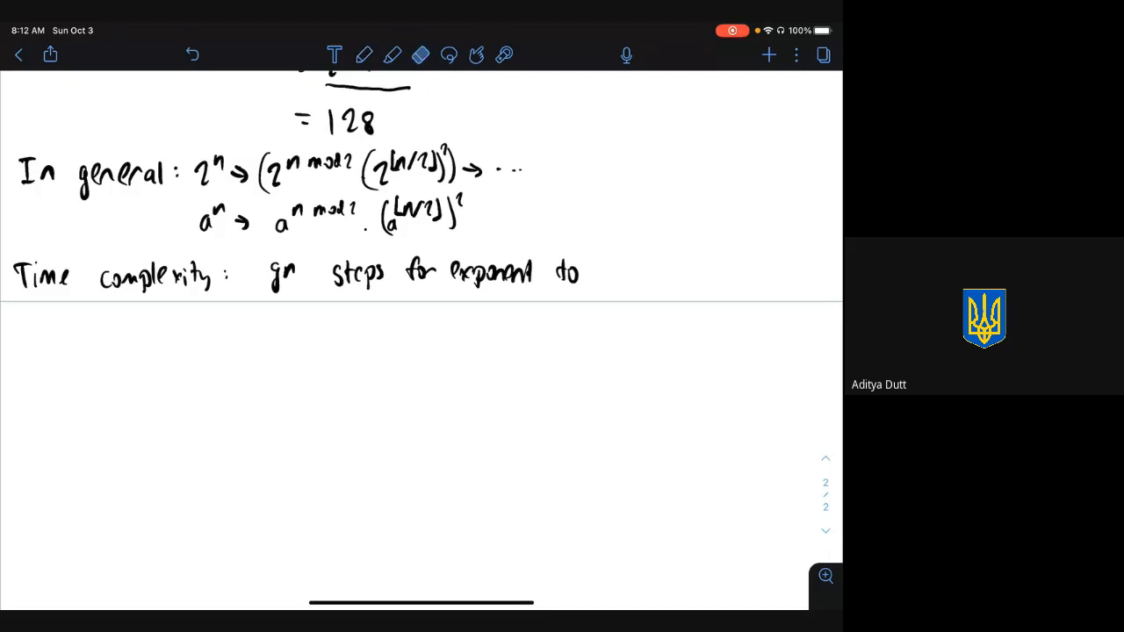
left_click(363, 56)
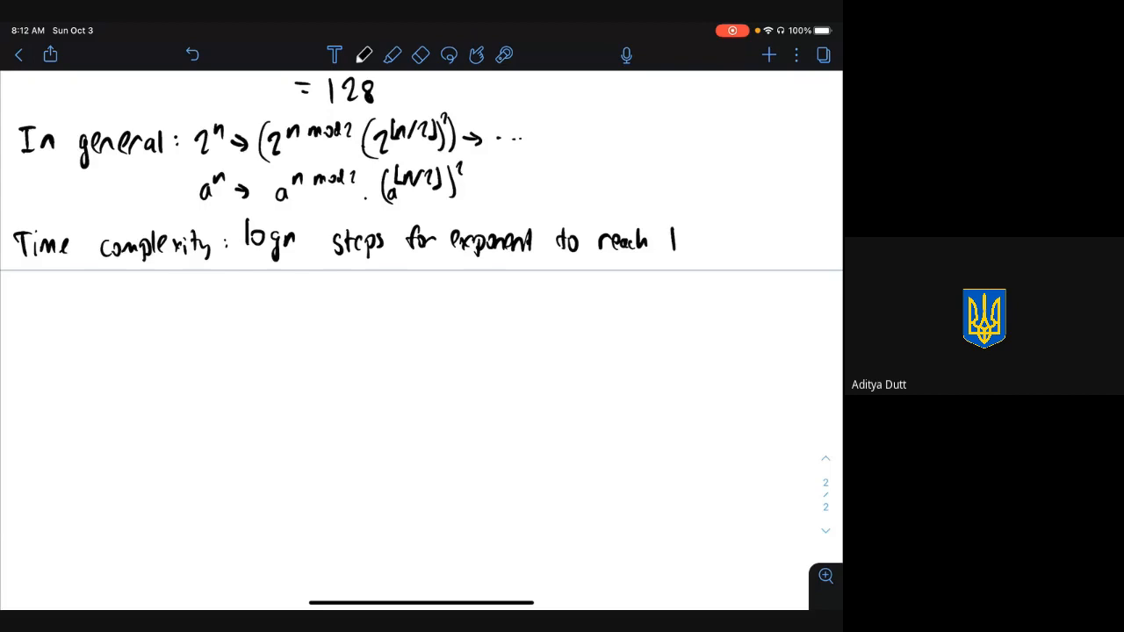
scroll("down", 3)
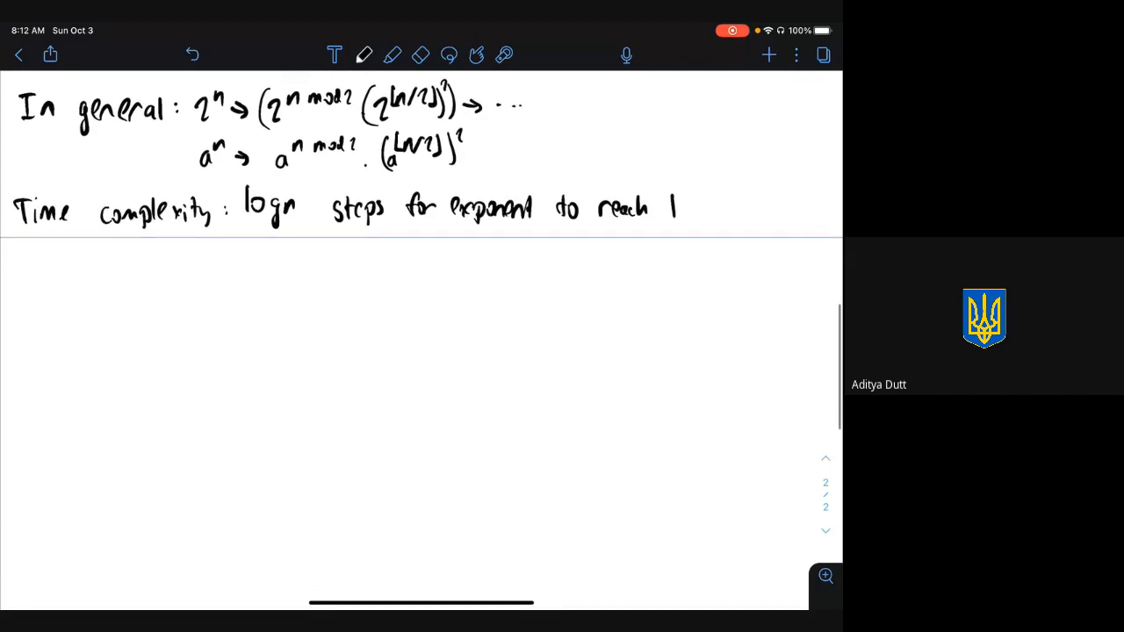